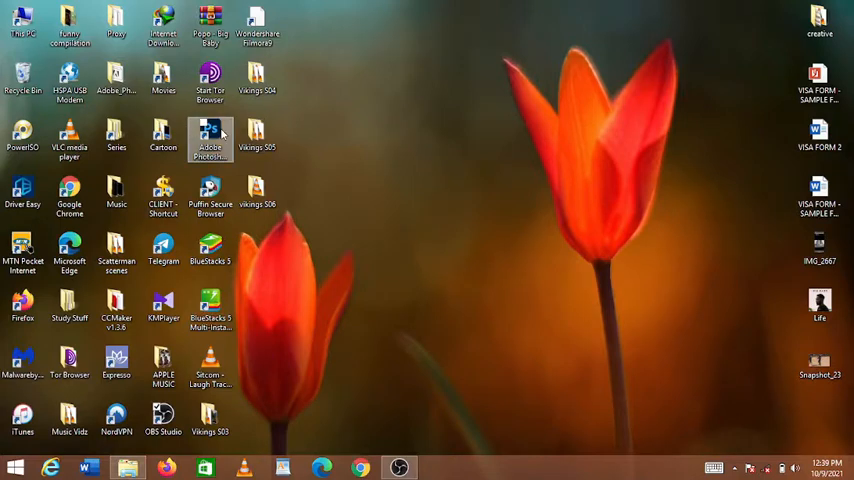
# Launch Adobe Photoshop from its desktop shortcut
pyautogui.doubleClick(210, 138)
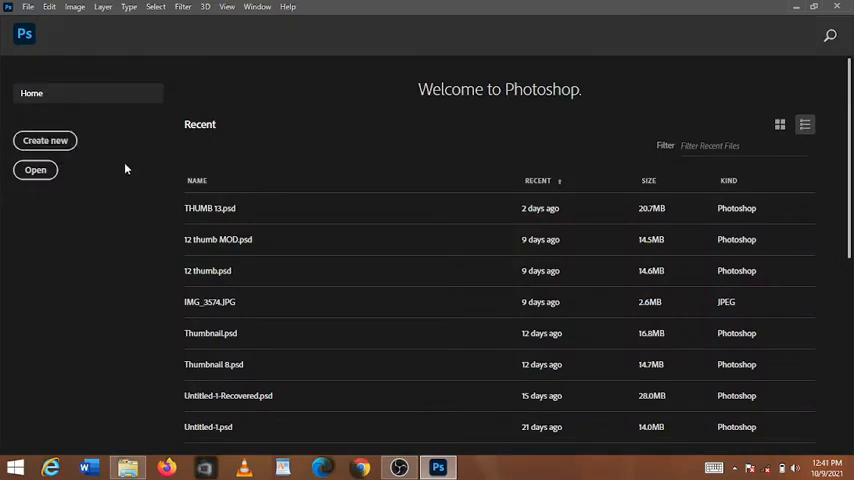
# Create a new 1280×720 Photoshop document with a solid green background
pyautogui.click(45, 140)
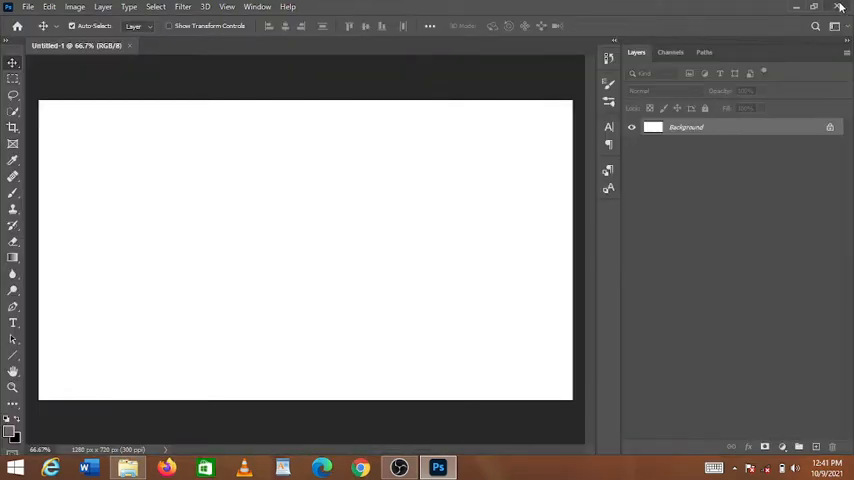
pyautogui.click(28, 7)
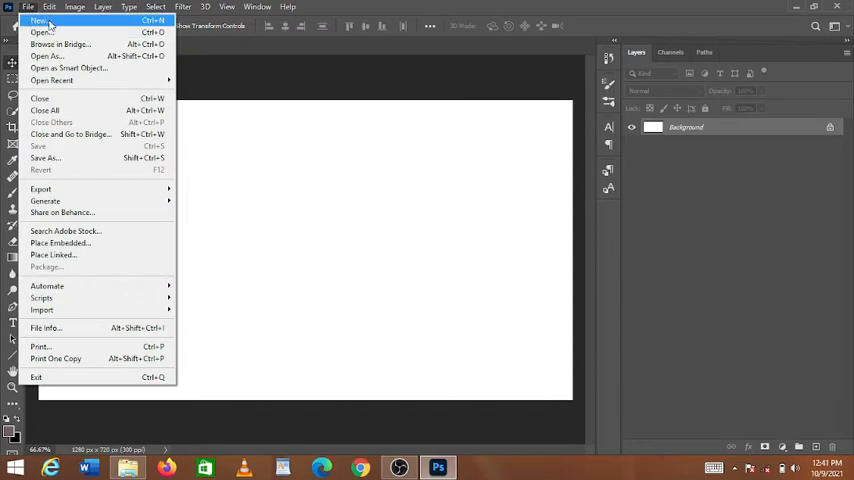
pyautogui.click(39, 20)
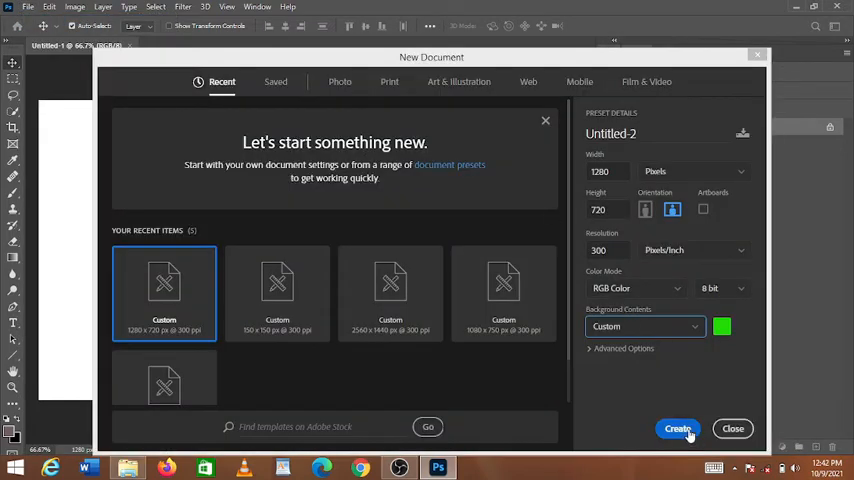
pyautogui.click(678, 428)
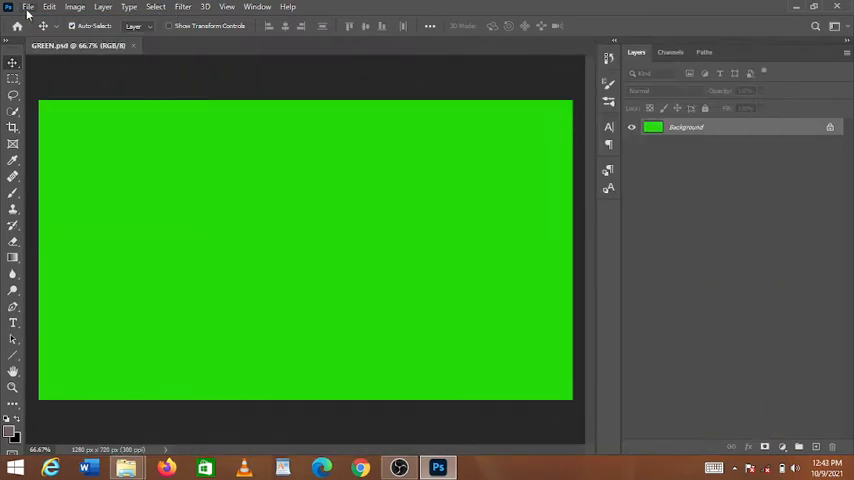
# Save the green image and import it into Filmora's media library as 'green screen'
pyautogui.click(28, 8)
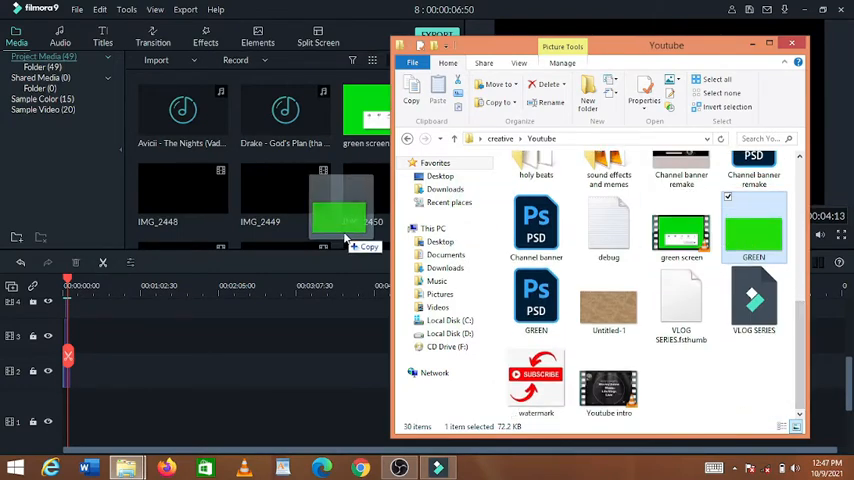
pyautogui.click(791, 43)
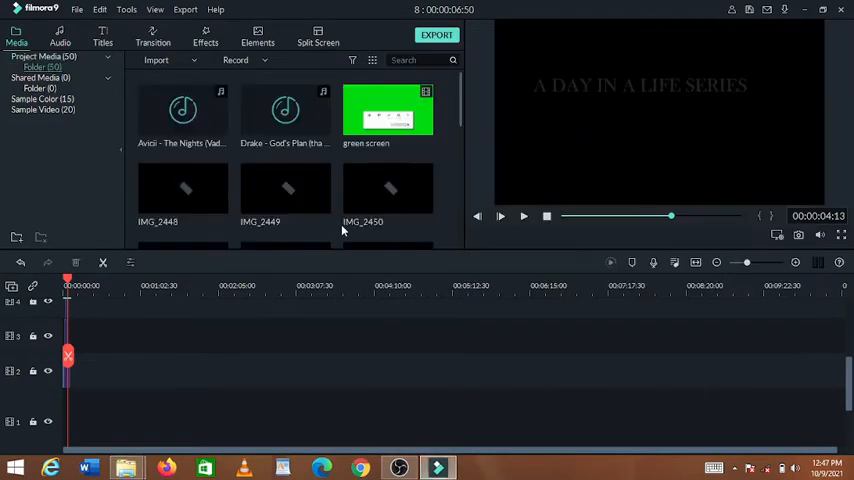
# Put the green clip under a Lower Third 5 title reading ANDY, deleting extra titles
pyautogui.scroll(-3)
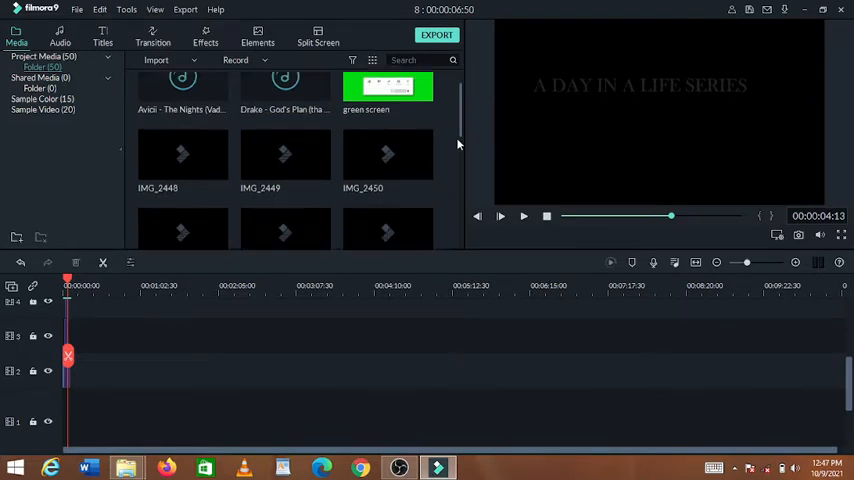
pyautogui.scroll(-3)
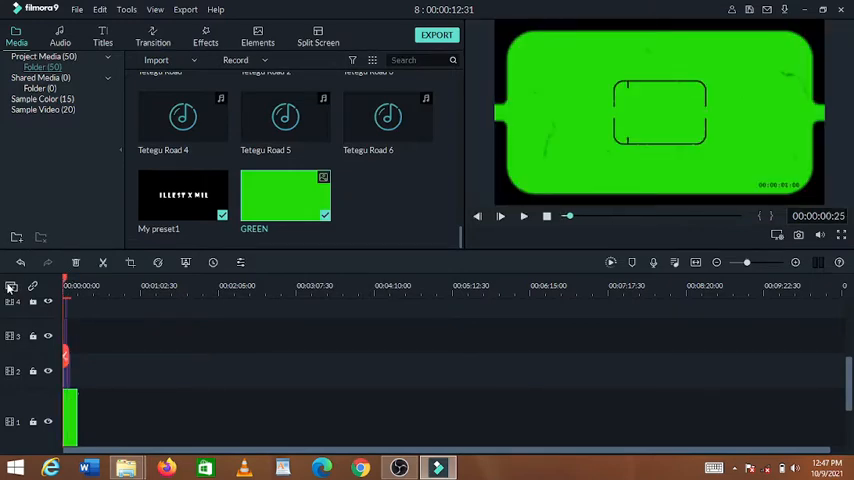
pyautogui.moveTo(71, 345)
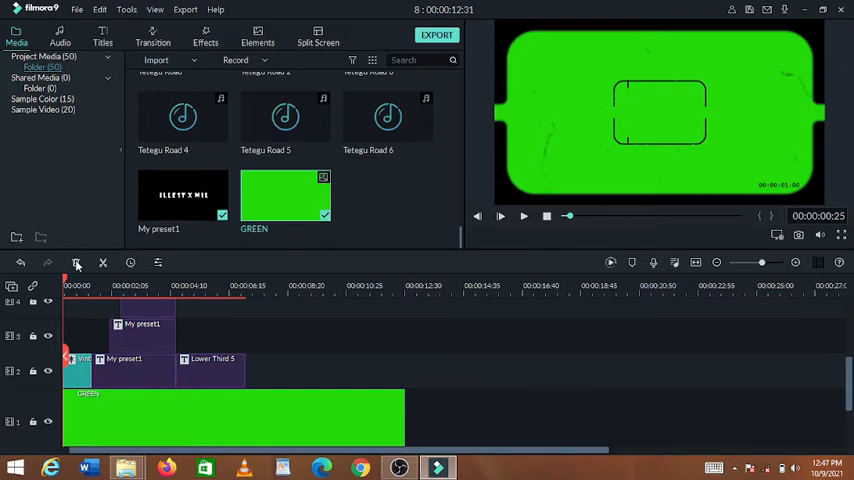
pyautogui.click(524, 216)
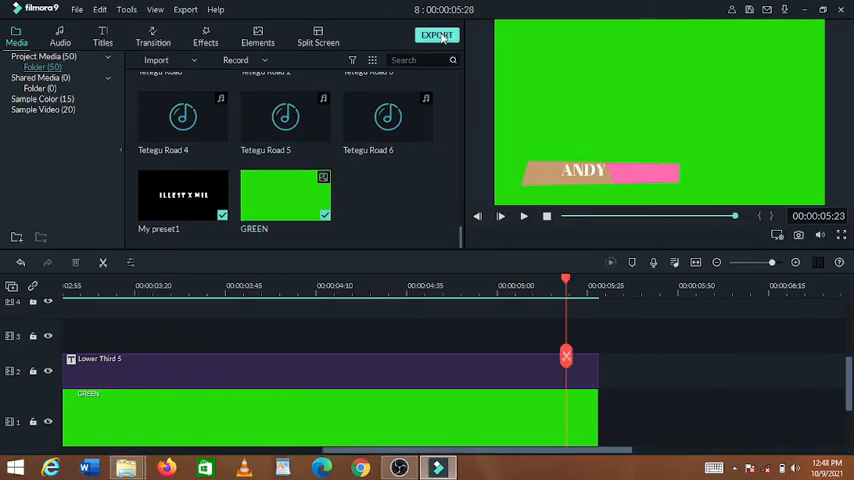
# Export the project as an MP4 named 'EXPORT EDIT', then close the export windows
pyautogui.click(437, 35)
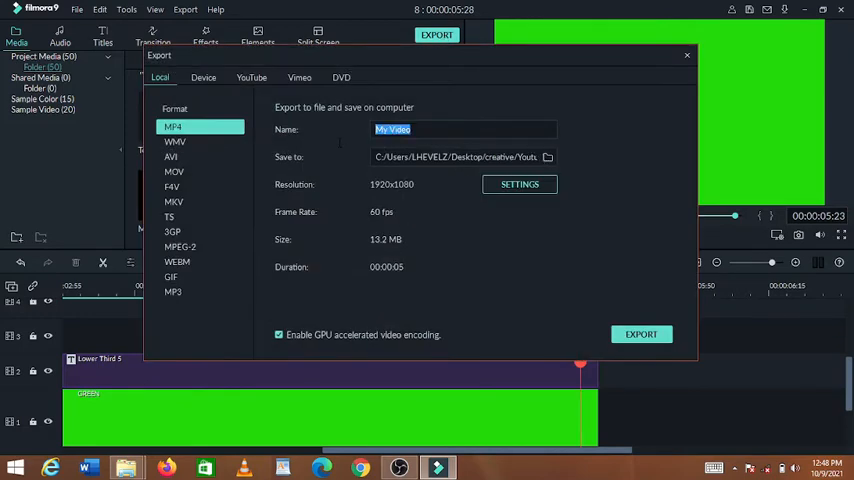
pyautogui.write('EXPORT')
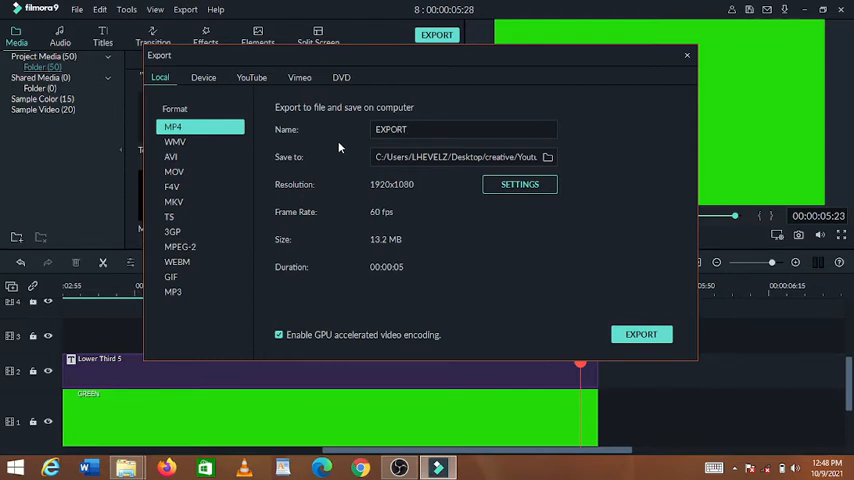
pyautogui.write('EDIT')
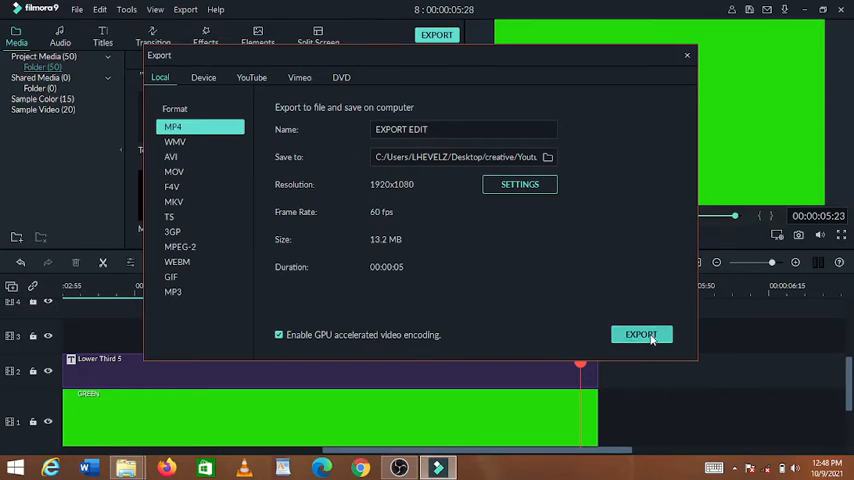
pyautogui.click(641, 334)
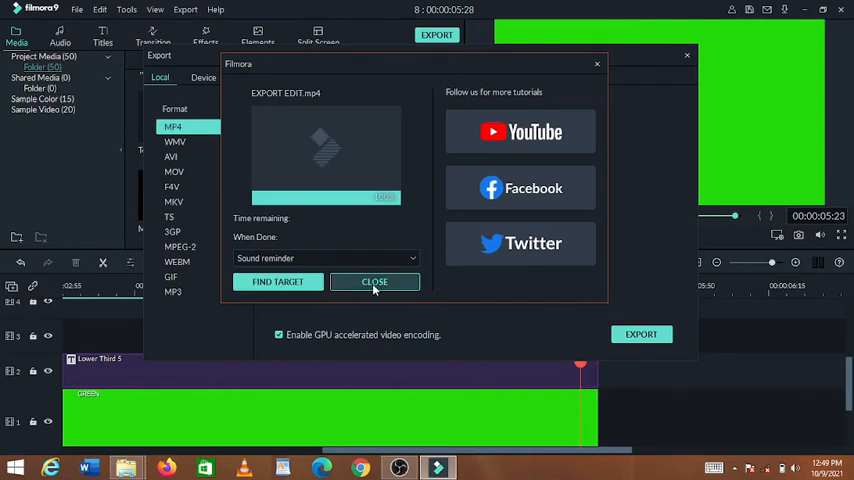
pyautogui.click(374, 281)
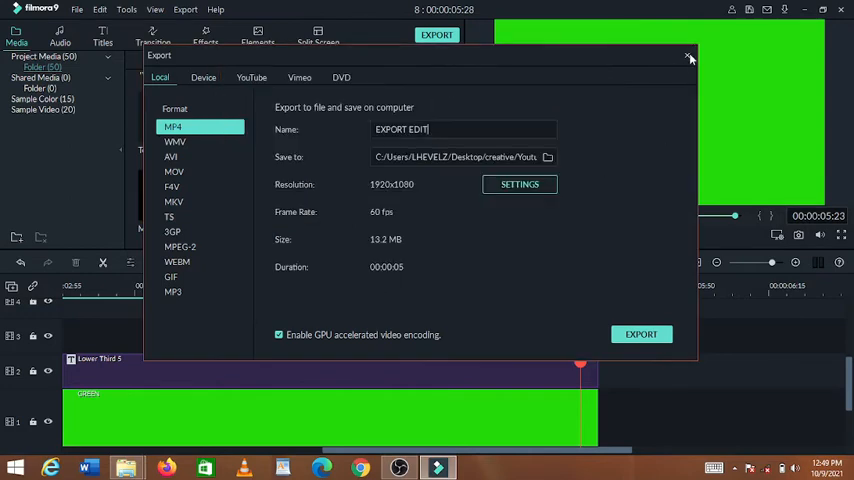
pyautogui.click(689, 58)
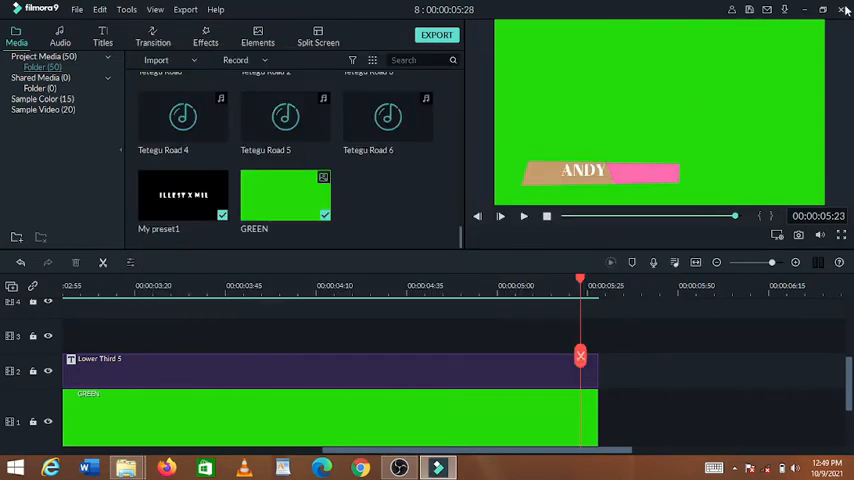
# Switch to the driving-footage project and place EXPORT EDIT.mp4 above the main footage
pyautogui.click(844, 10)
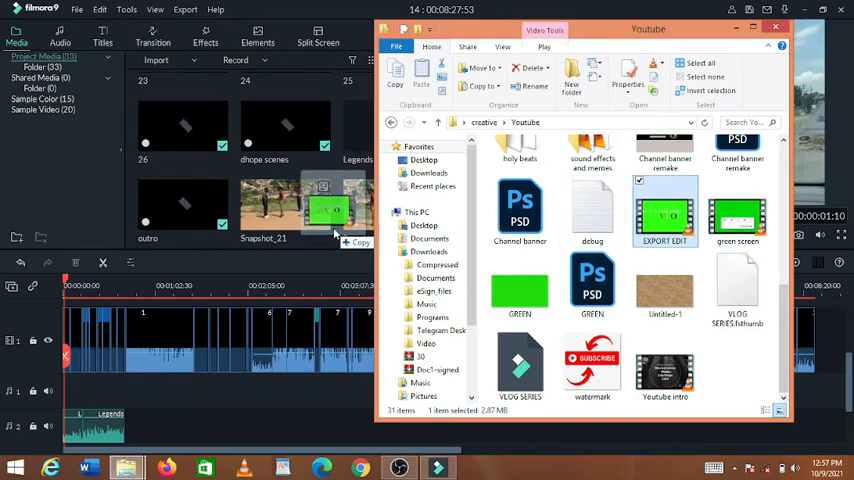
pyautogui.click(777, 27)
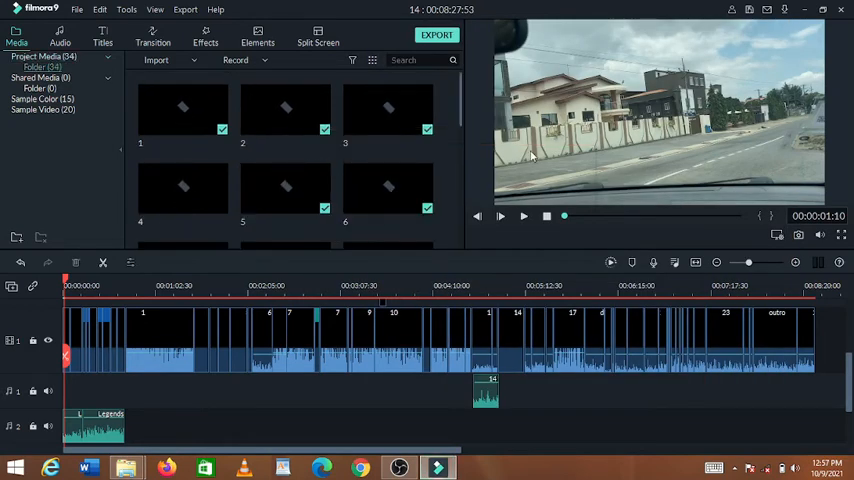
pyautogui.scroll(-3)
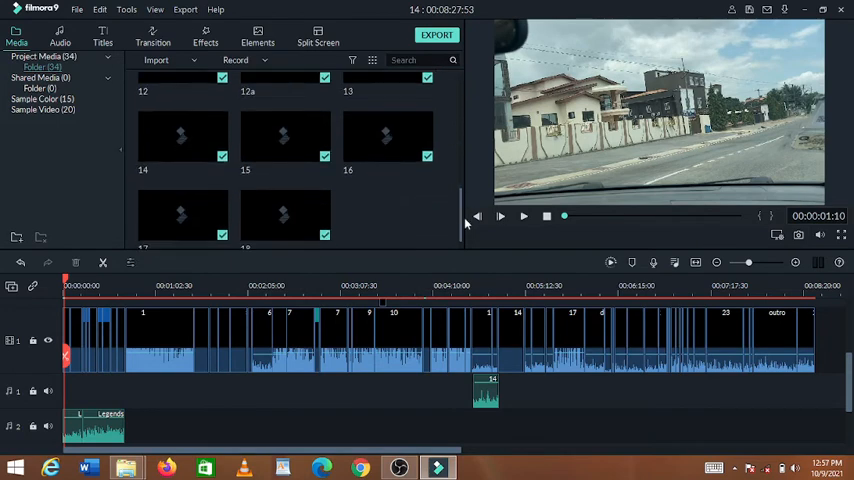
pyautogui.scroll(-3)
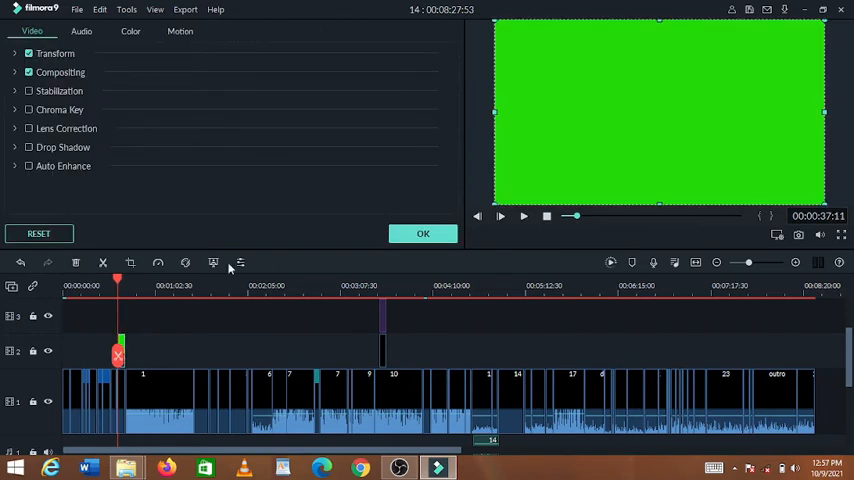
# Enable Chroma Key with offset 26 and tolerance 62, then preview the keyed title
pyautogui.click(29, 110)
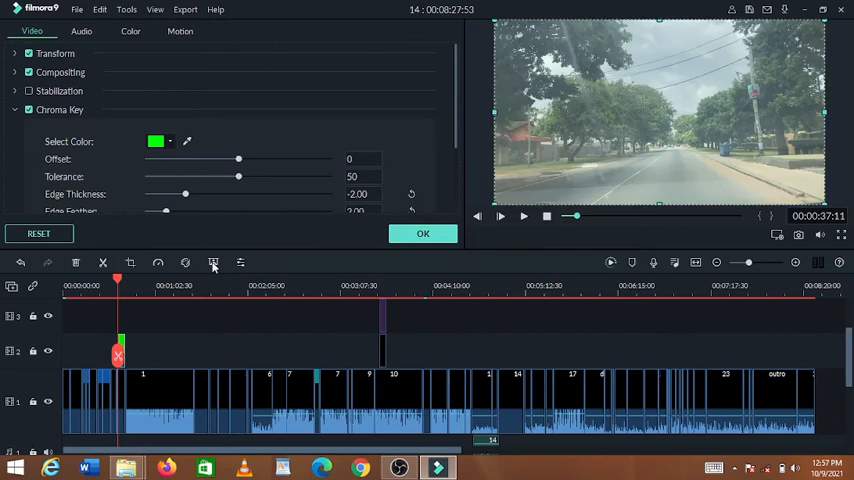
pyautogui.moveTo(239, 160)
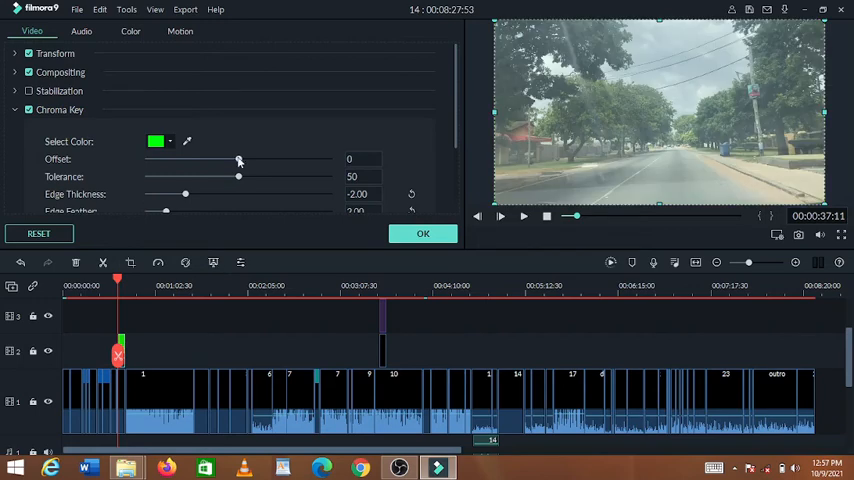
pyautogui.moveTo(238, 159); pyautogui.dragTo(253, 159)
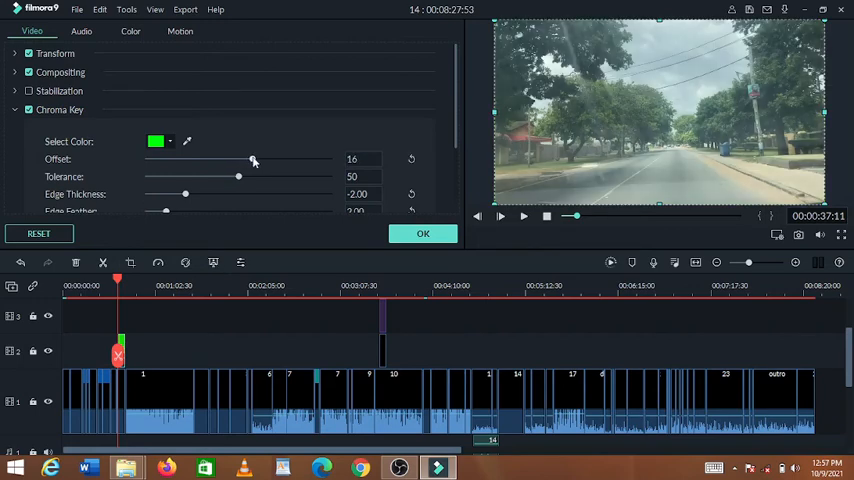
pyautogui.moveTo(253, 159); pyautogui.dragTo(262, 159)
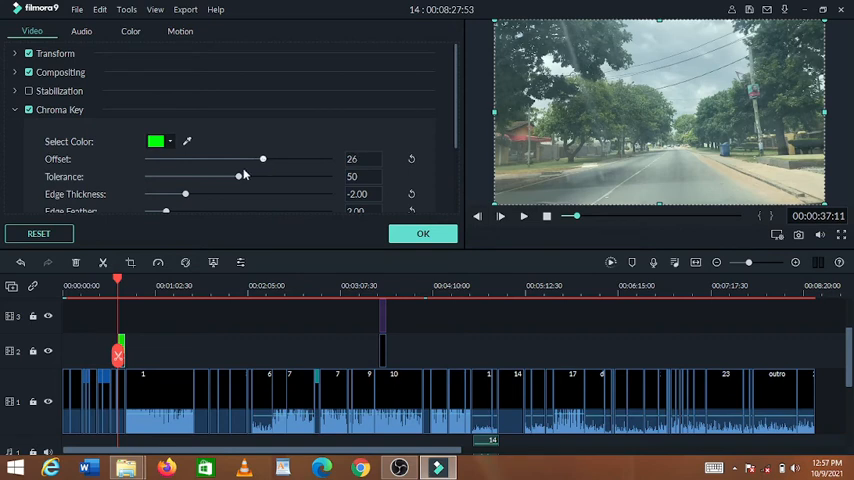
pyautogui.moveTo(240, 177); pyautogui.dragTo(258, 177)
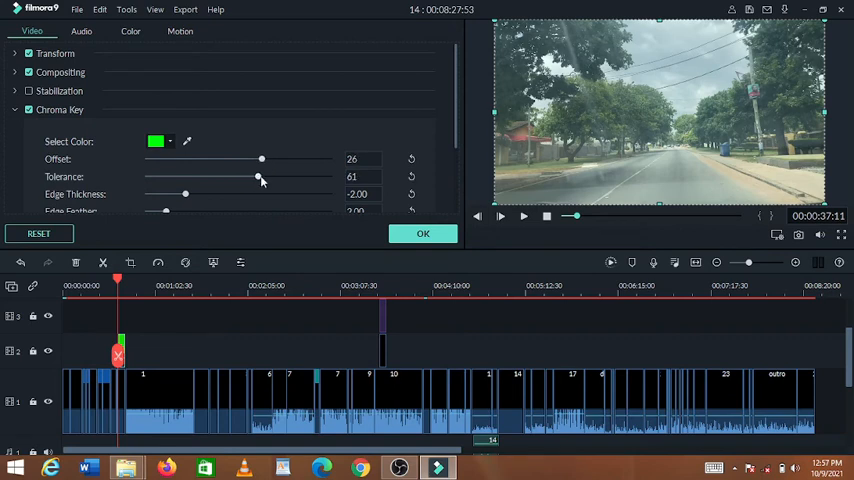
pyautogui.click(500, 216)
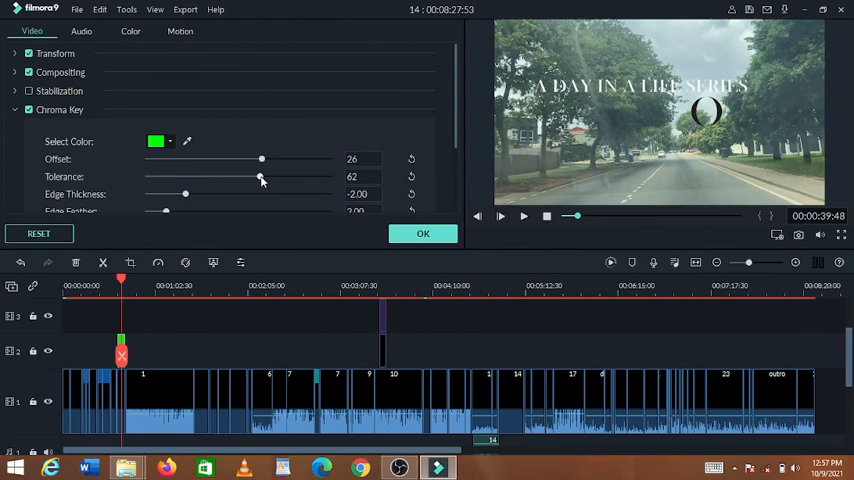
pyautogui.click(500, 216)
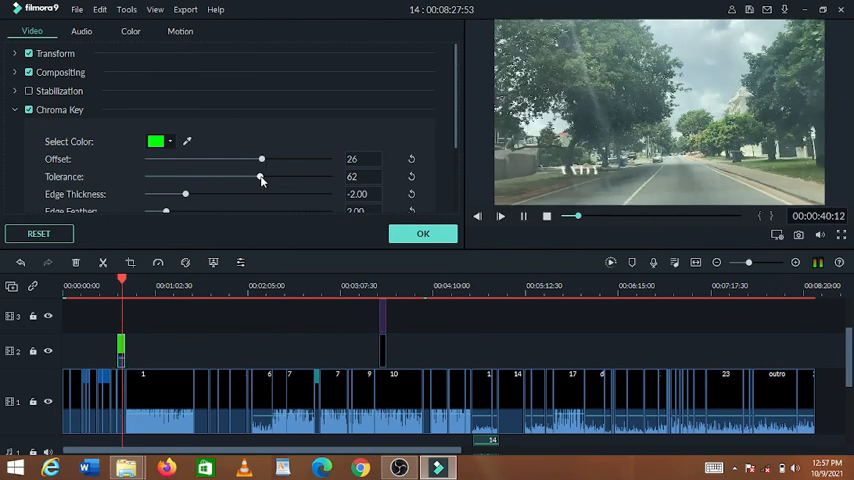